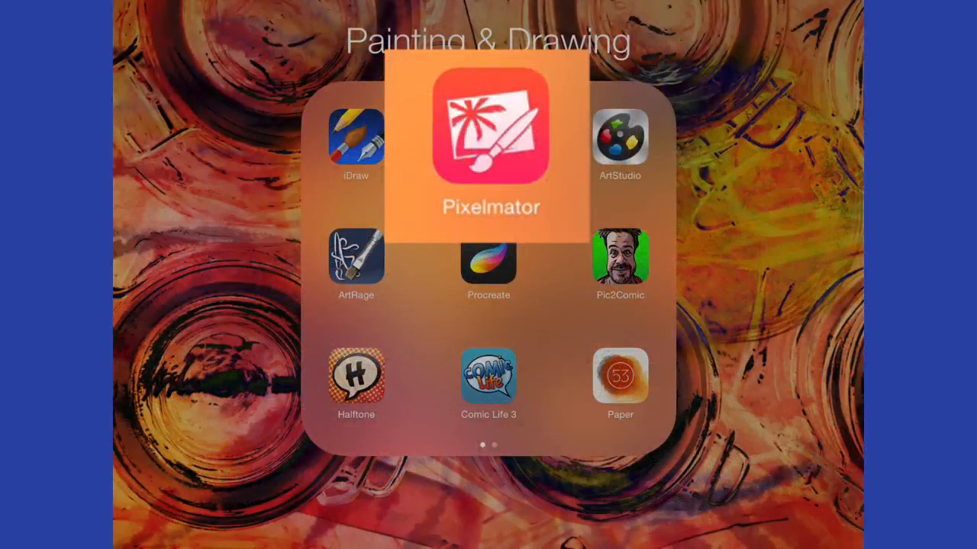
# Launch Pixelmator from the Painting & Drawing folder to reach its image gallery.
pyautogui.click(490, 129)
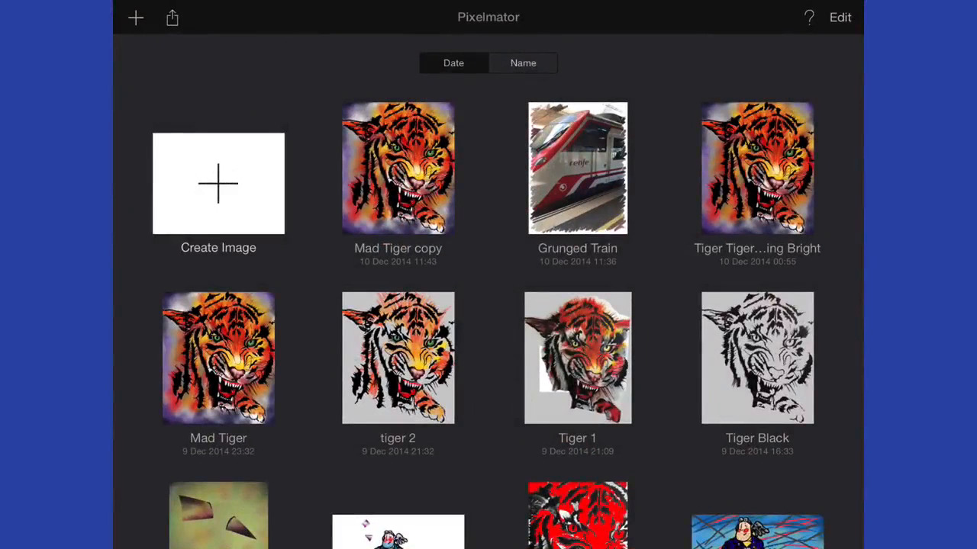
pyautogui.click(219, 183)
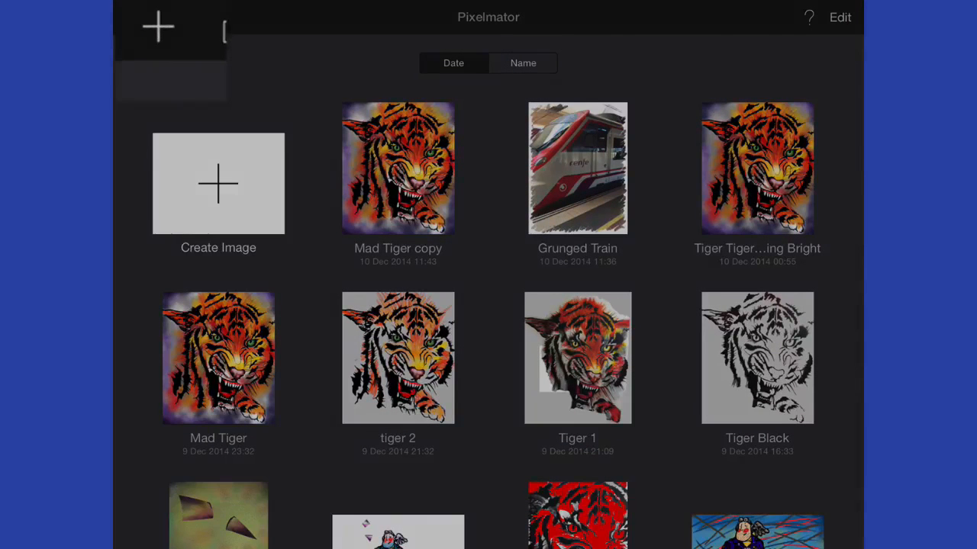
pyautogui.click(159, 26)
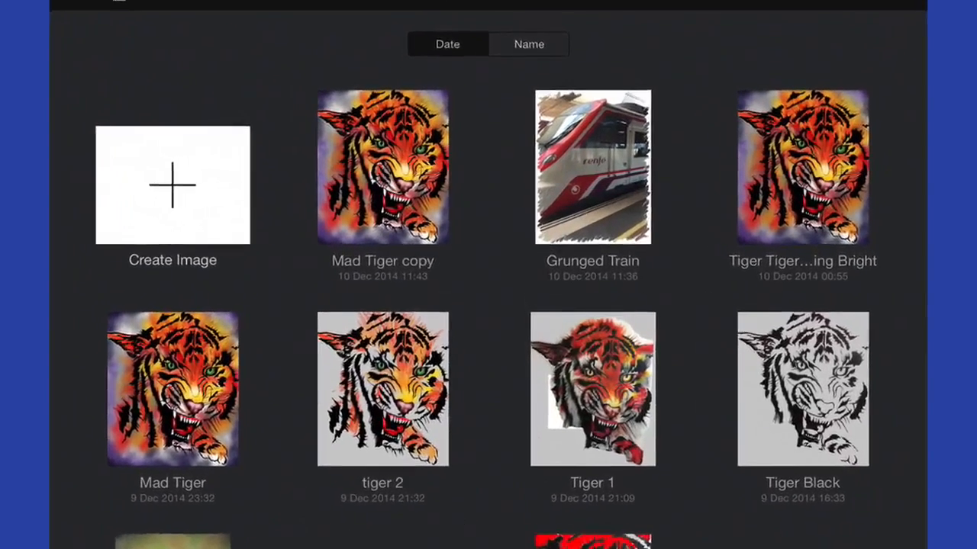
# Start a new image so the Choose a Template screen appears.
pyautogui.click(171, 185)
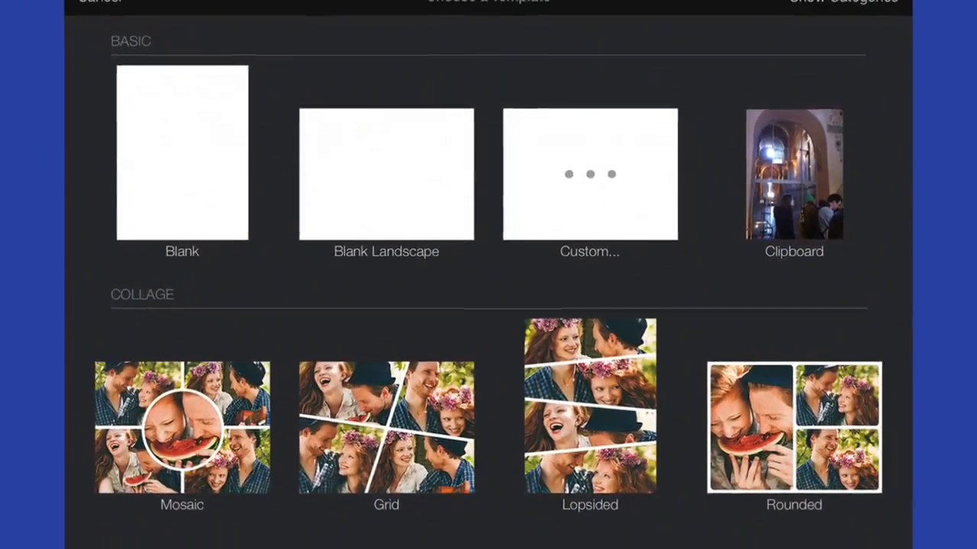
# Enter a custom 3000 × 2250 px size with Constrain Proportions on, then cancel back to the gallery.
pyautogui.click(589, 174)
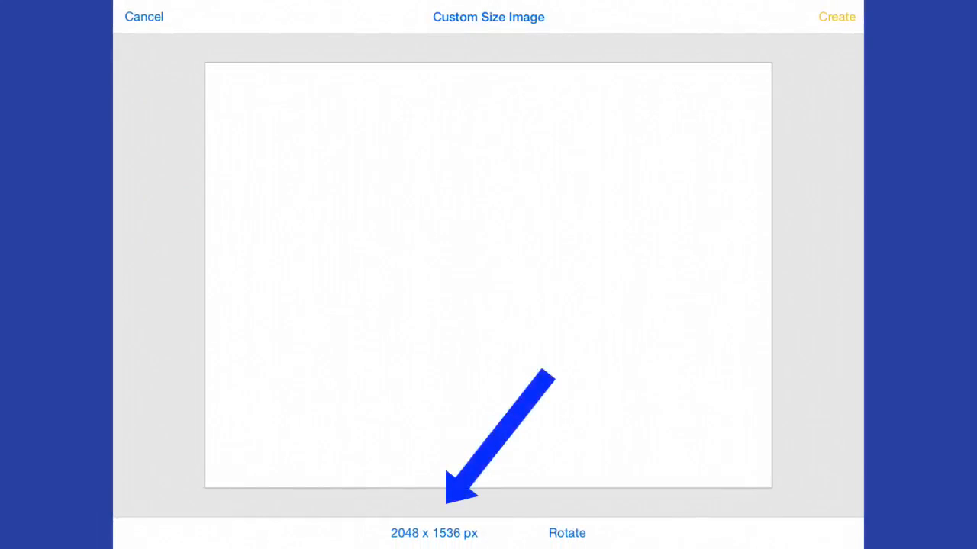
pyautogui.click(433, 533)
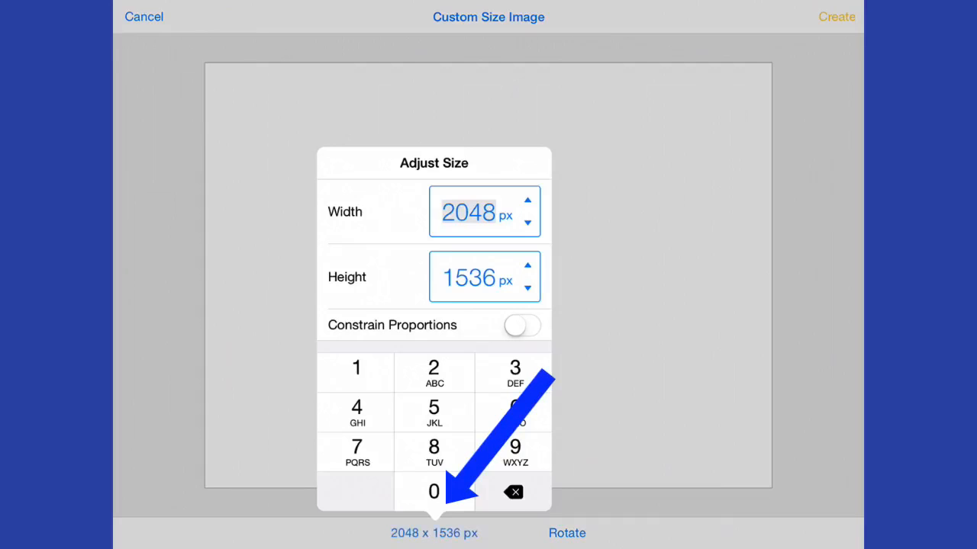
pyautogui.click(521, 327)
pyautogui.write('3000')
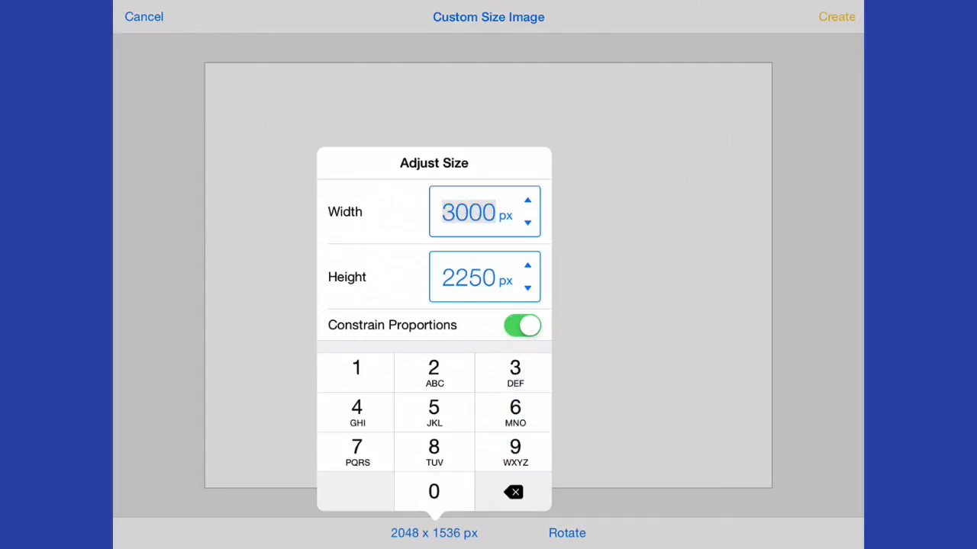
pyautogui.click(144, 16)
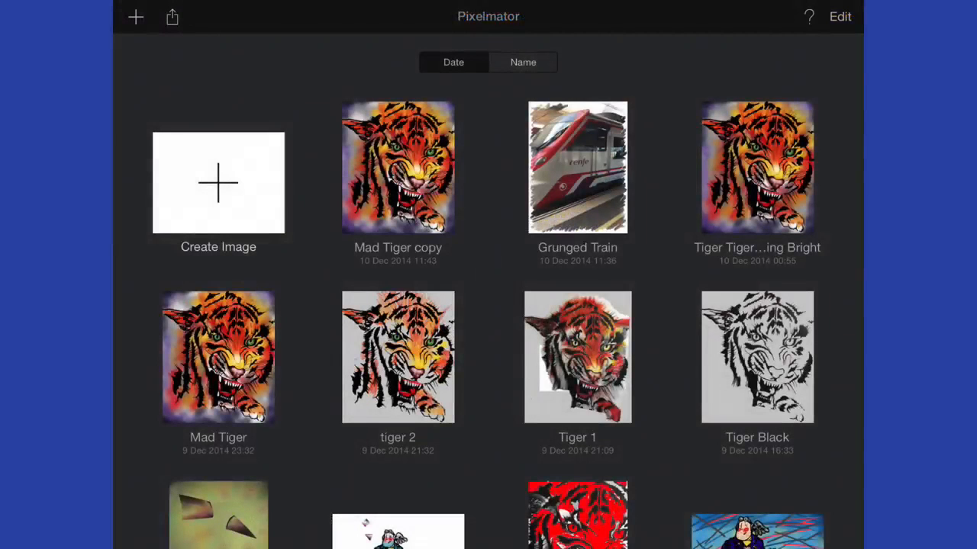
# Start a new image and scroll the template chooser down to the Photography templates.
pyautogui.click(219, 181)
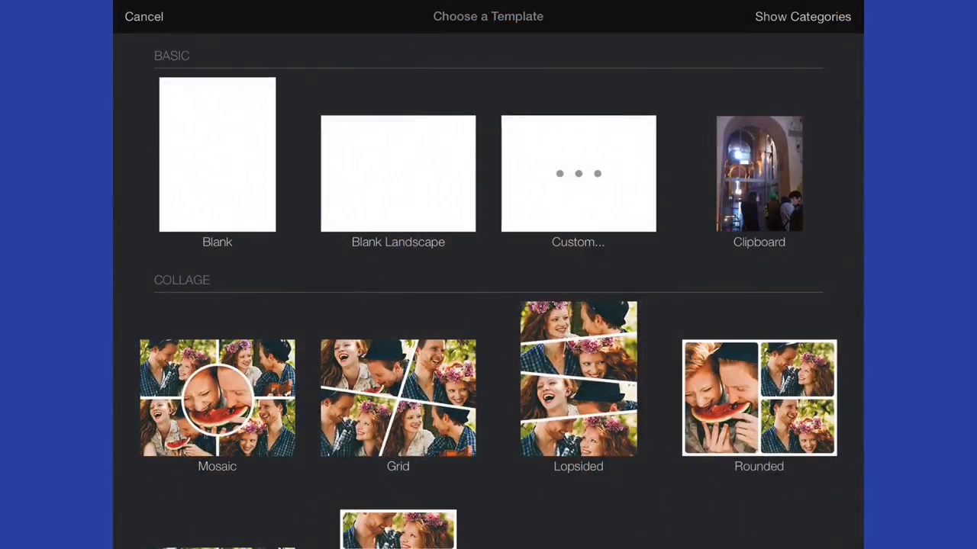
pyautogui.scroll(-3)
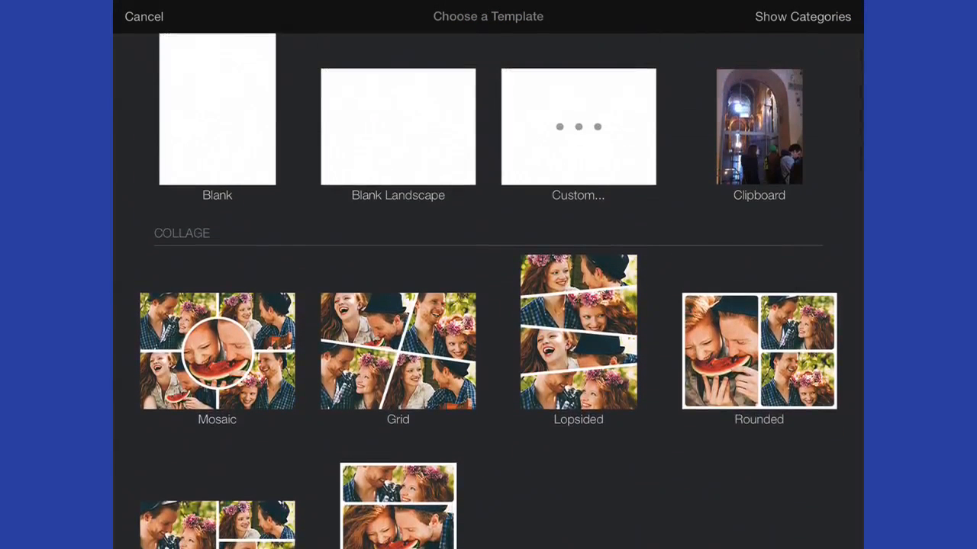
pyautogui.scroll(-3)
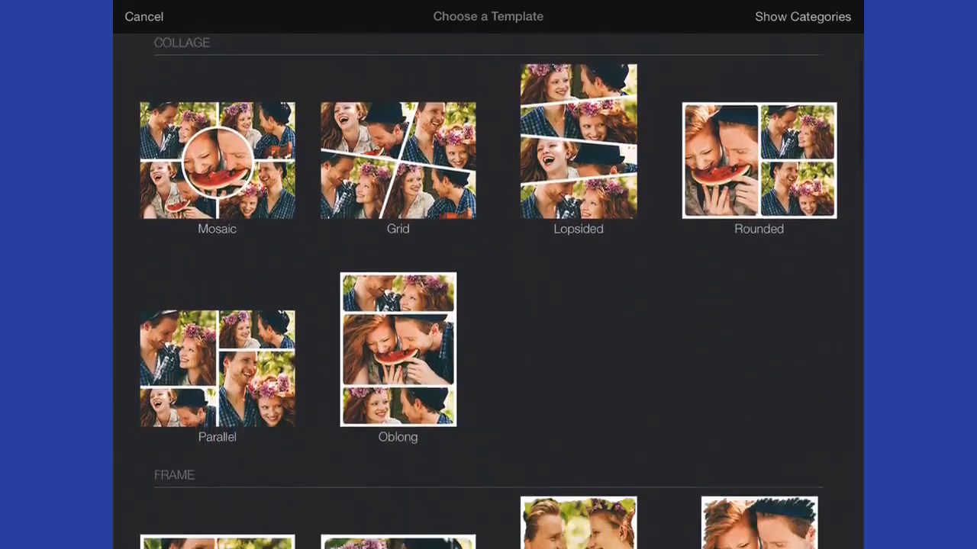
pyautogui.scroll(-3)
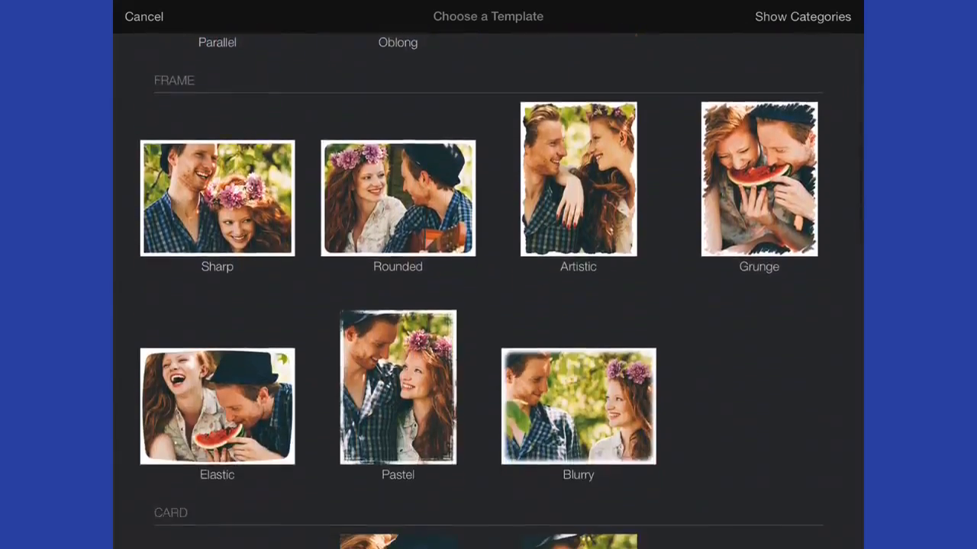
pyautogui.scroll(-3)
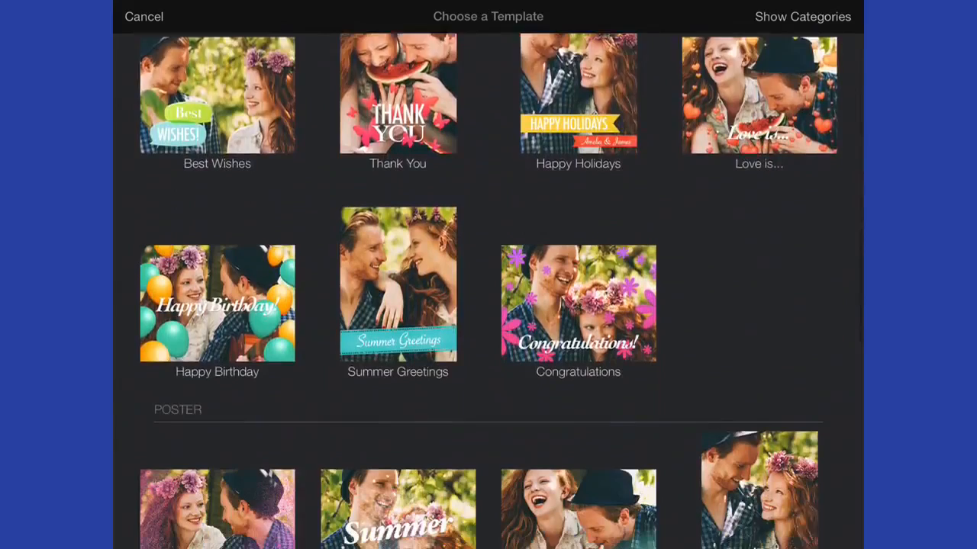
pyautogui.scroll(-3)
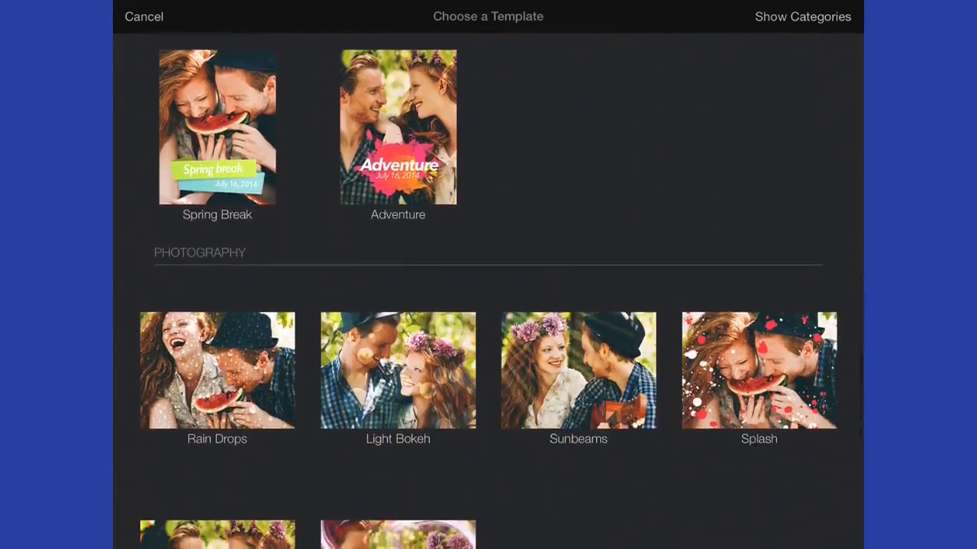
pyautogui.scroll(-3)
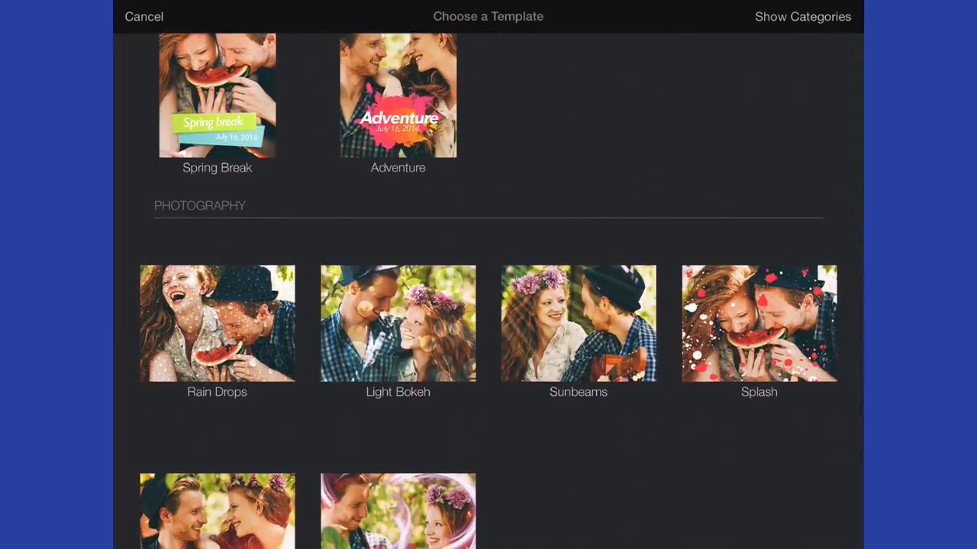
pyautogui.scroll(-3)
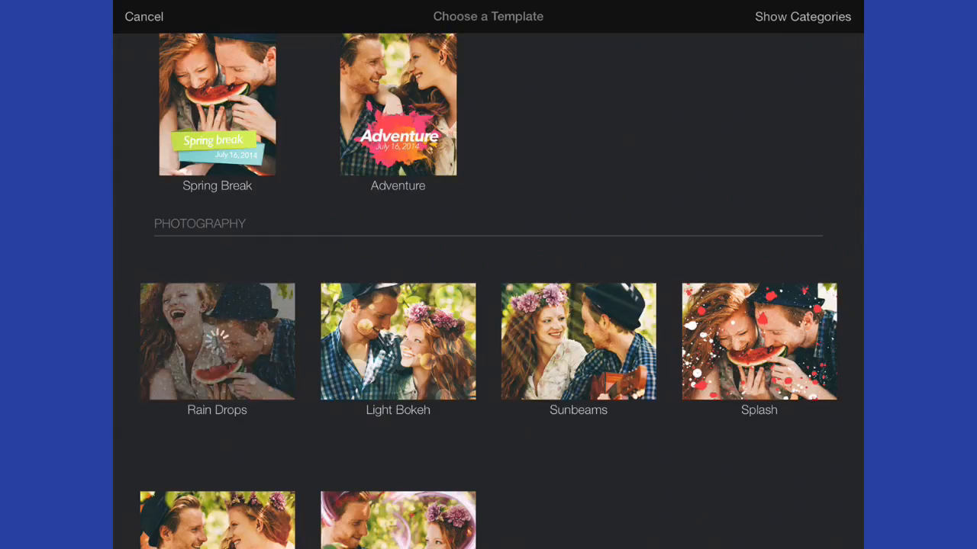
# Create Image 10 from the Rain Drops photography template.
pyautogui.click(216, 342)
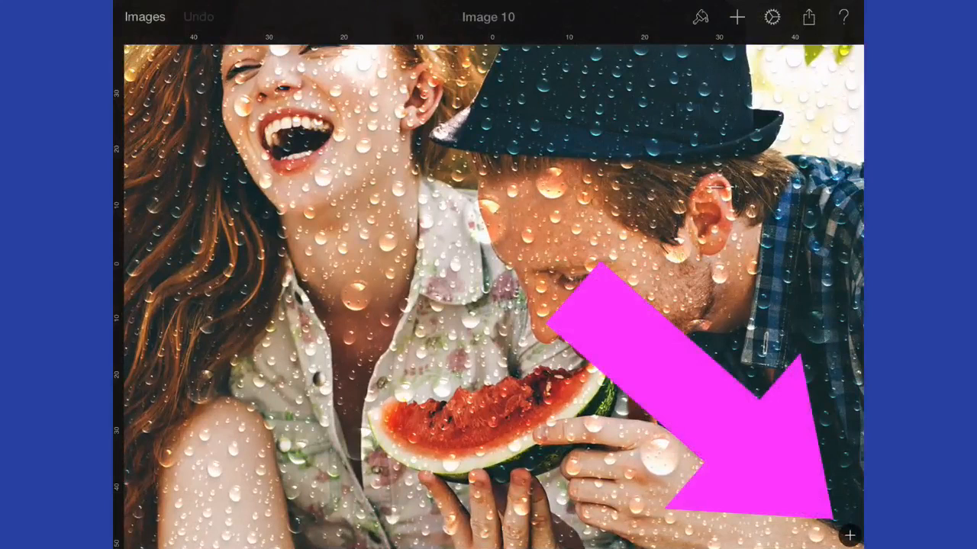
# Import the train photo from All Photos as a layer beneath the raindrop overlay.
pyautogui.click(849, 536)
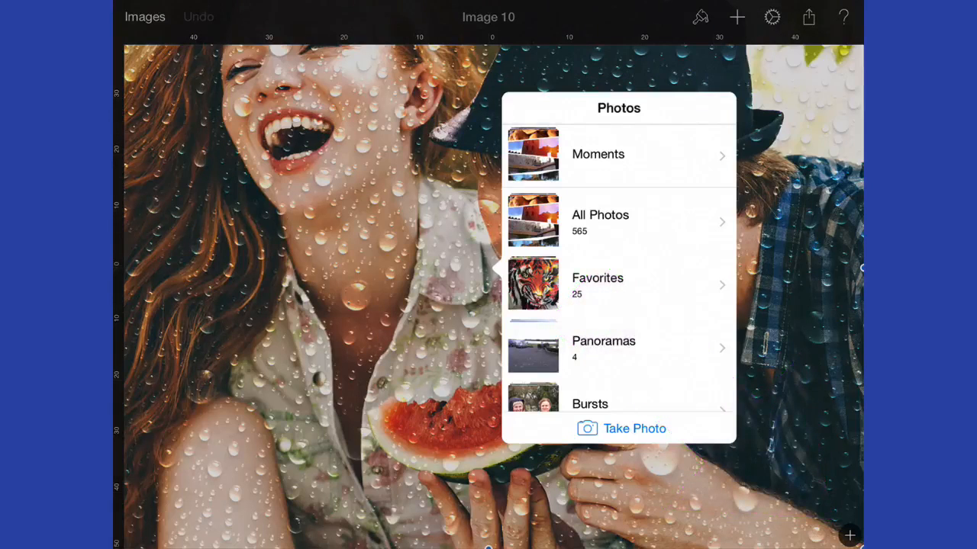
pyautogui.click(618, 222)
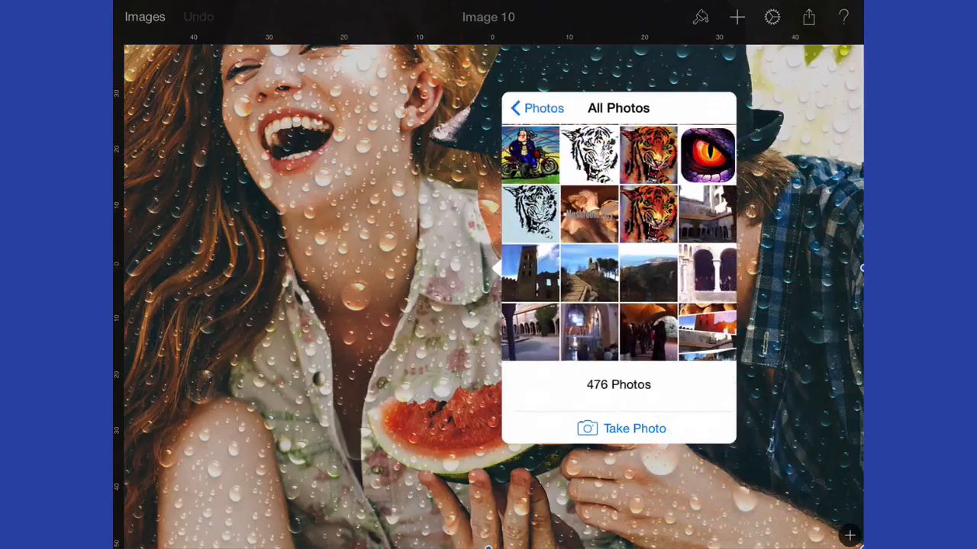
pyautogui.scroll(-3)
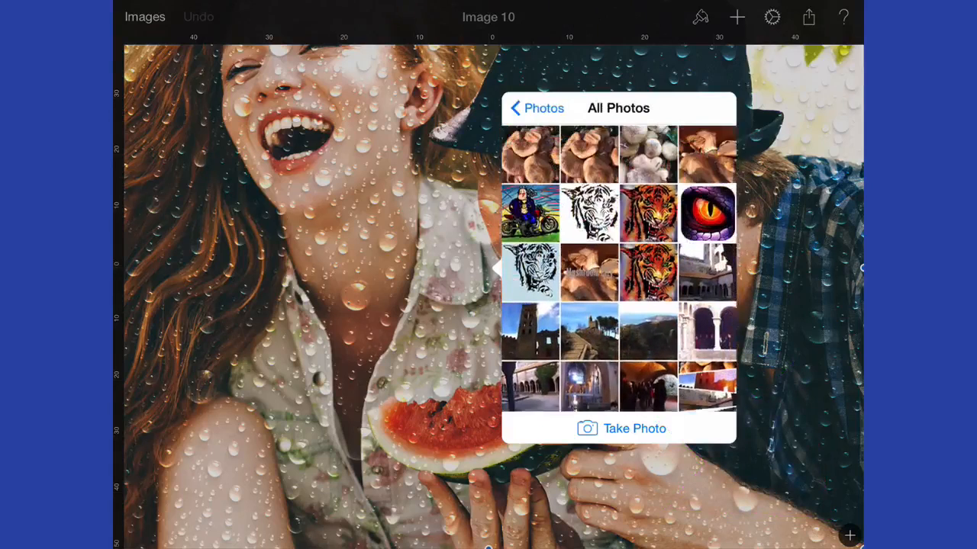
pyautogui.scroll(-3)
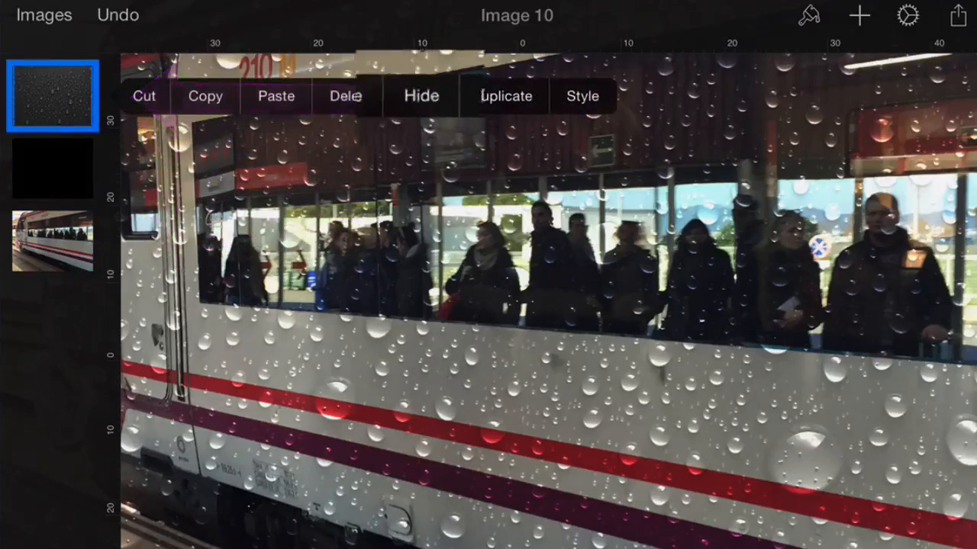
pyautogui.click(421, 96)
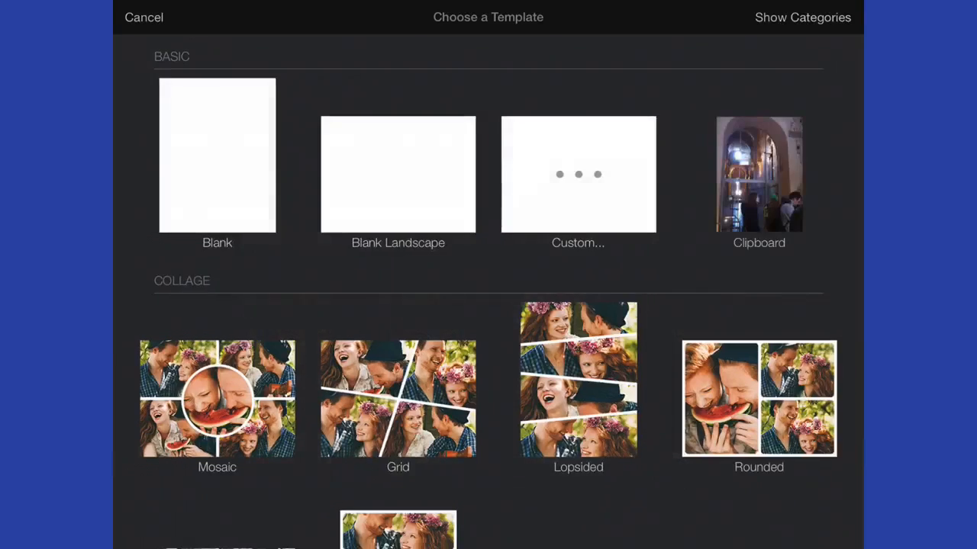
# Create Image 11 from the Lopsided collage and fill its strips with photos from All Photos.
pyautogui.click(577, 379)
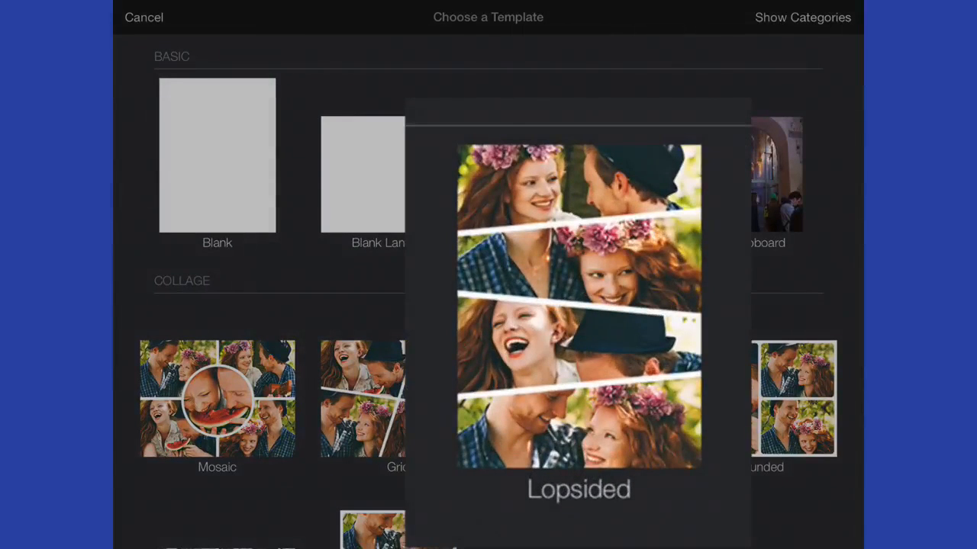
pyautogui.click(578, 305)
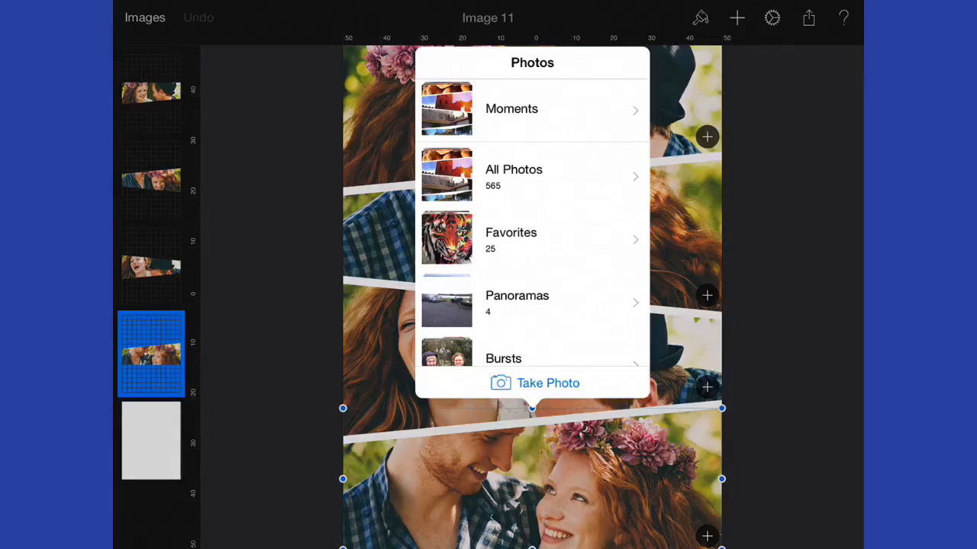
pyautogui.click(531, 170)
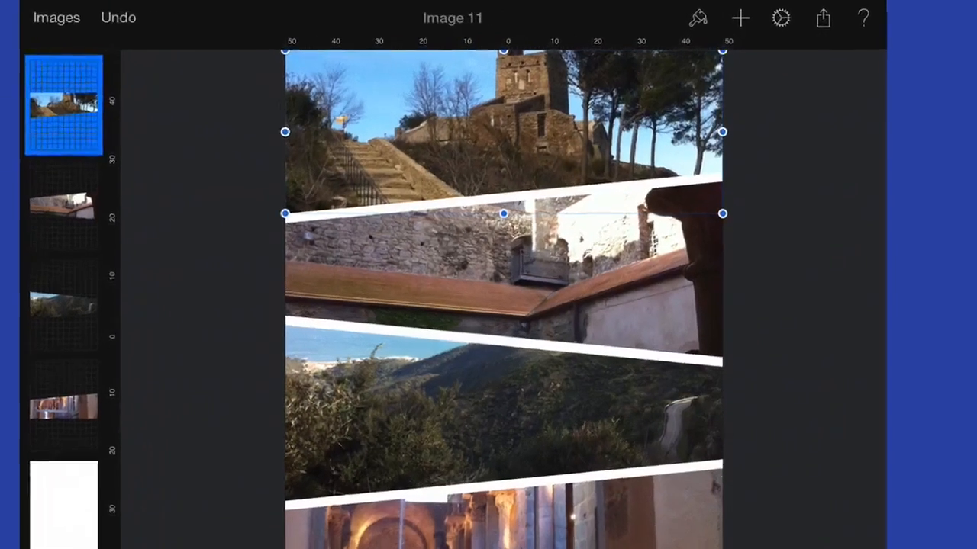
pyautogui.click(823, 18)
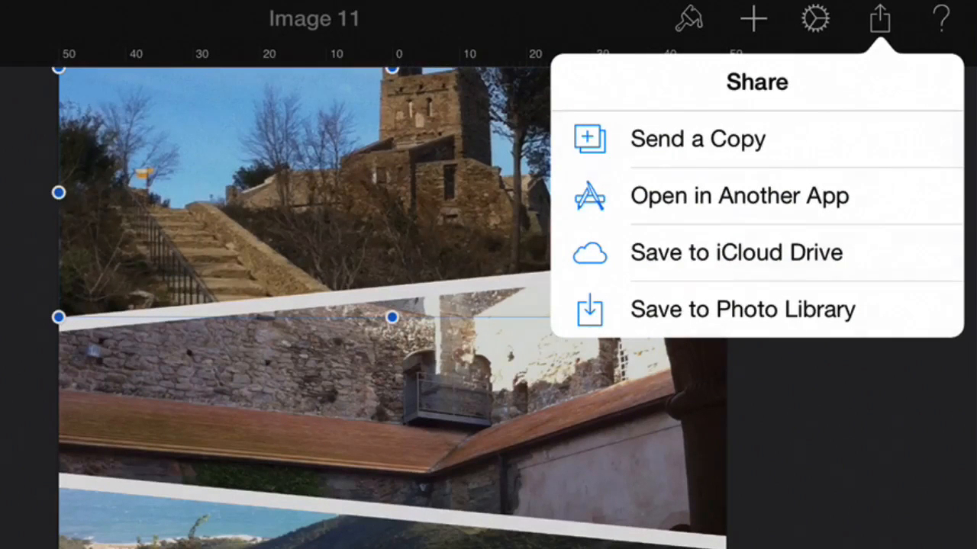
pyautogui.click(879, 18)
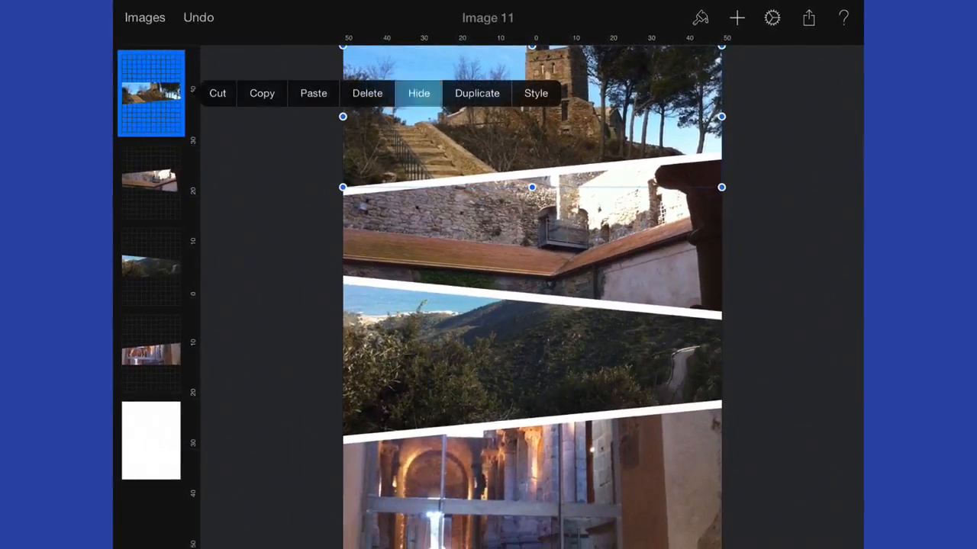
# Hide the castle strip, import and resize the mushroom photo, and move it to the bottom layer.
pyautogui.click(419, 93)
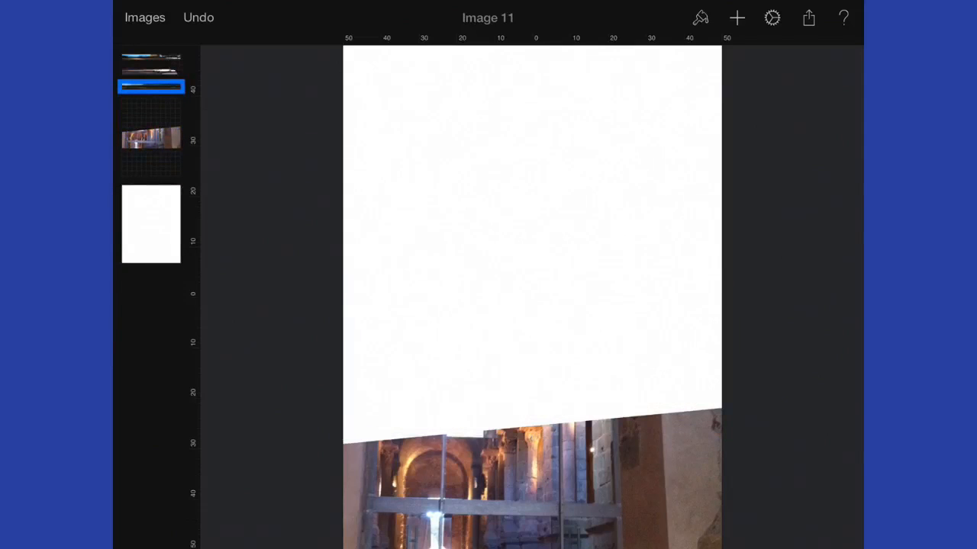
pyautogui.click(735, 18)
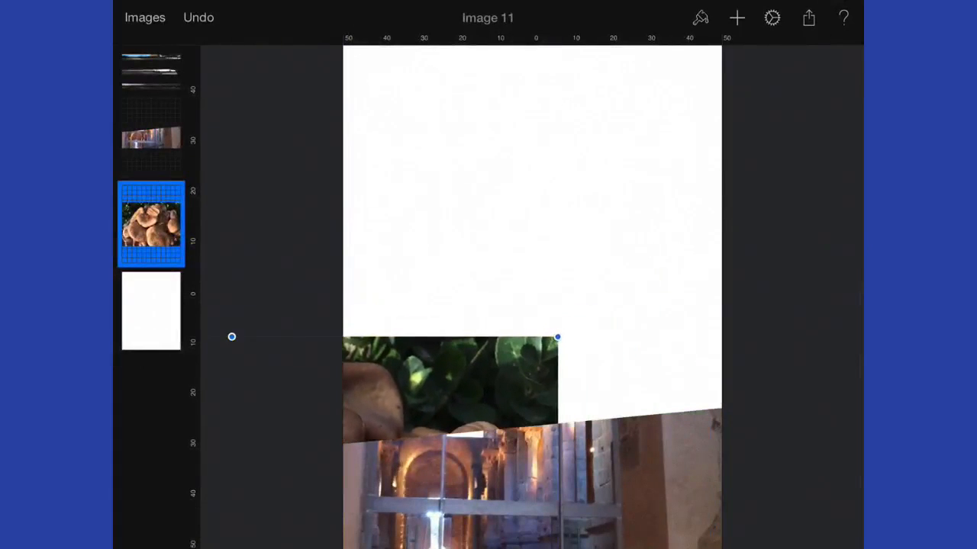
pyautogui.moveTo(557, 337); pyautogui.dragTo(626, 315)
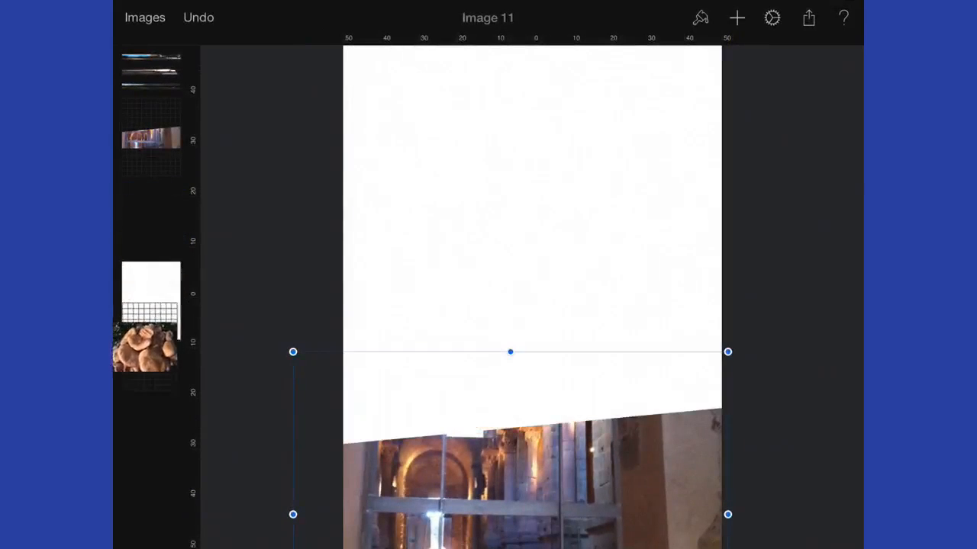
pyautogui.click(150, 312)
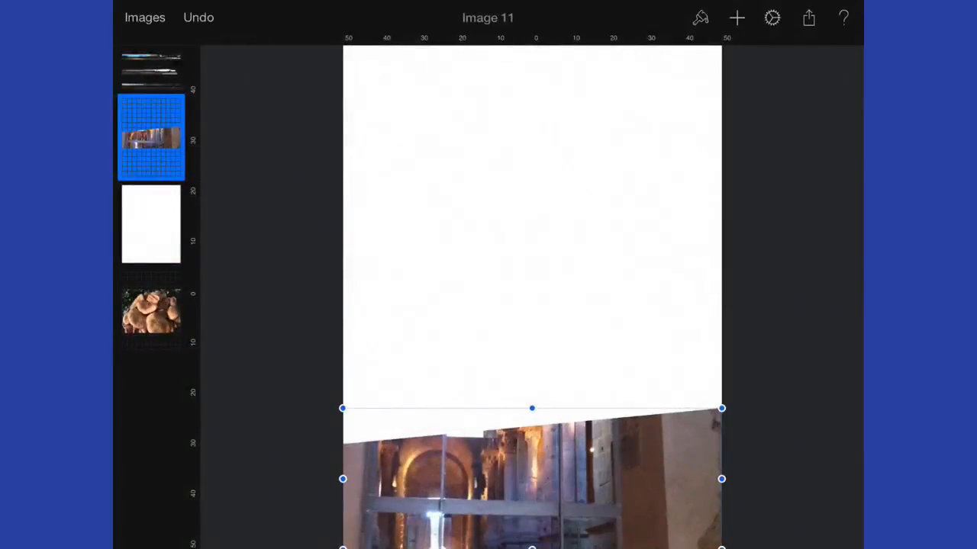
# Magic Wand–select the empty white area and place the mushroom layer above the background.
pyautogui.click(699, 18)
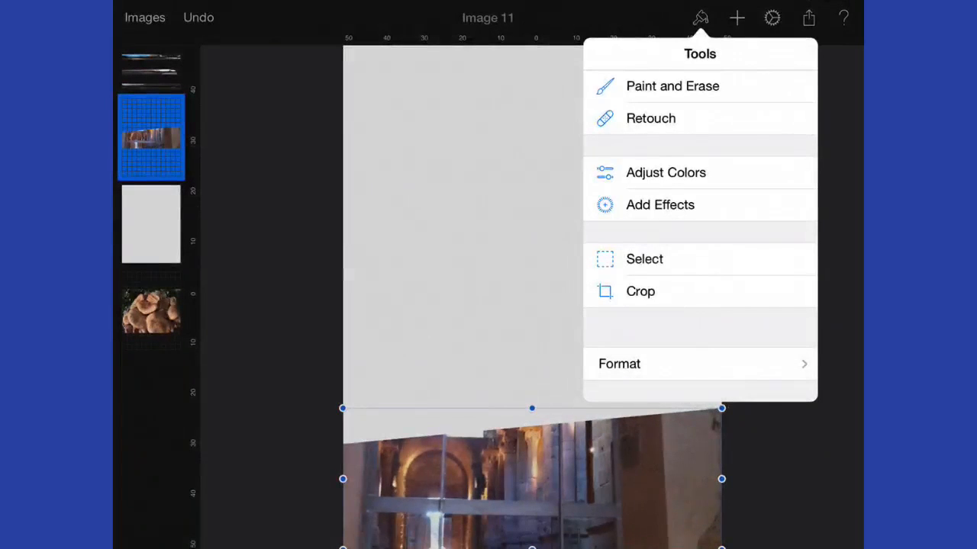
pyautogui.click(644, 259)
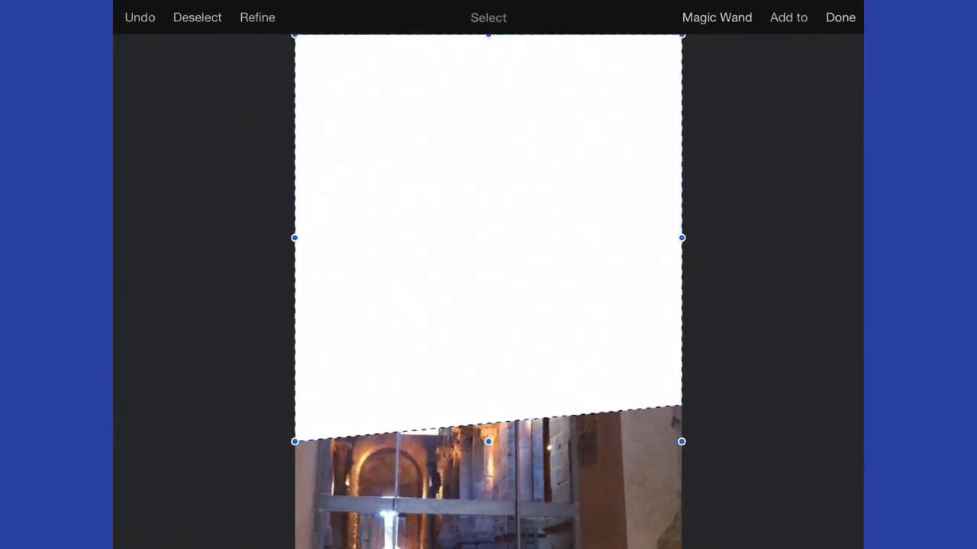
pyautogui.click(839, 17)
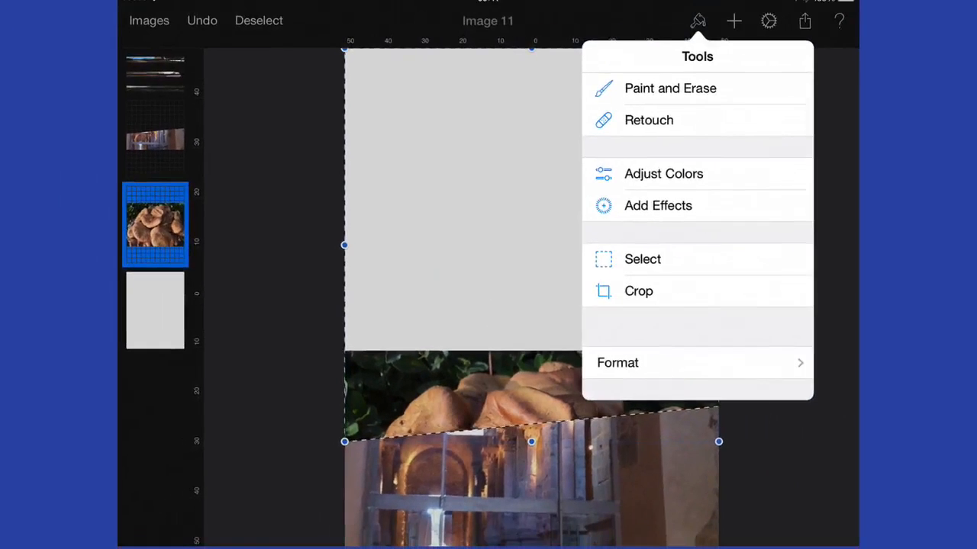
# Erase the mushroom photo within the selection using the Hard Eraser at higher strength.
pyautogui.click(670, 87)
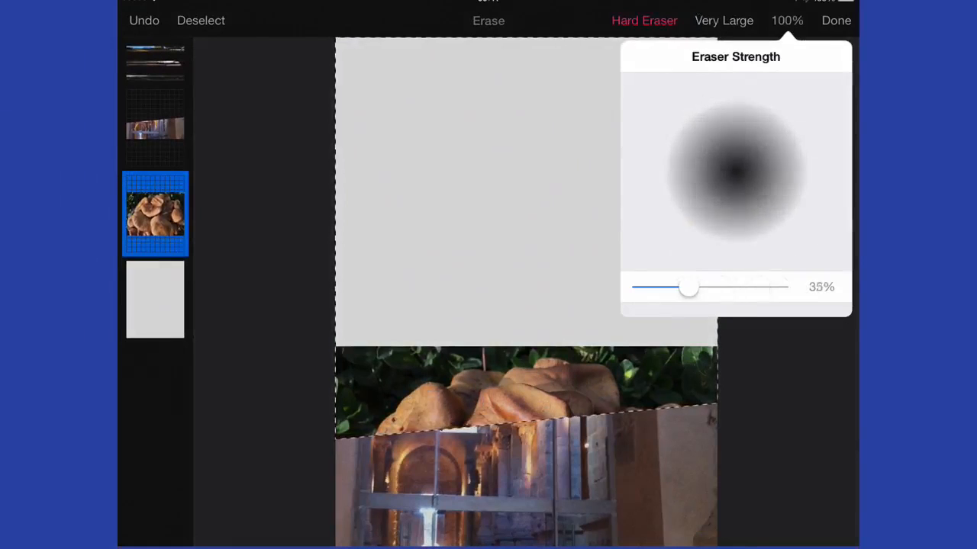
pyautogui.moveTo(689, 287); pyautogui.dragTo(778, 287)
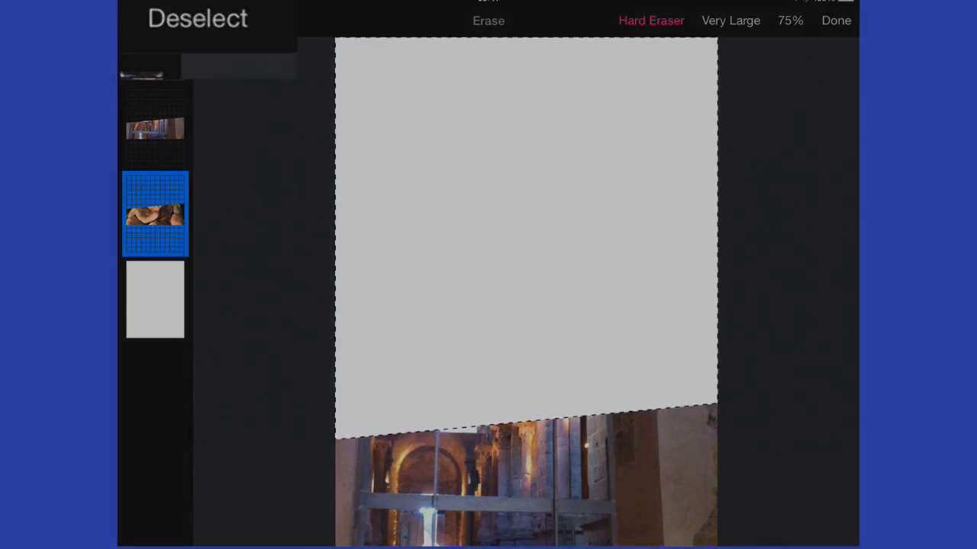
pyautogui.click(199, 18)
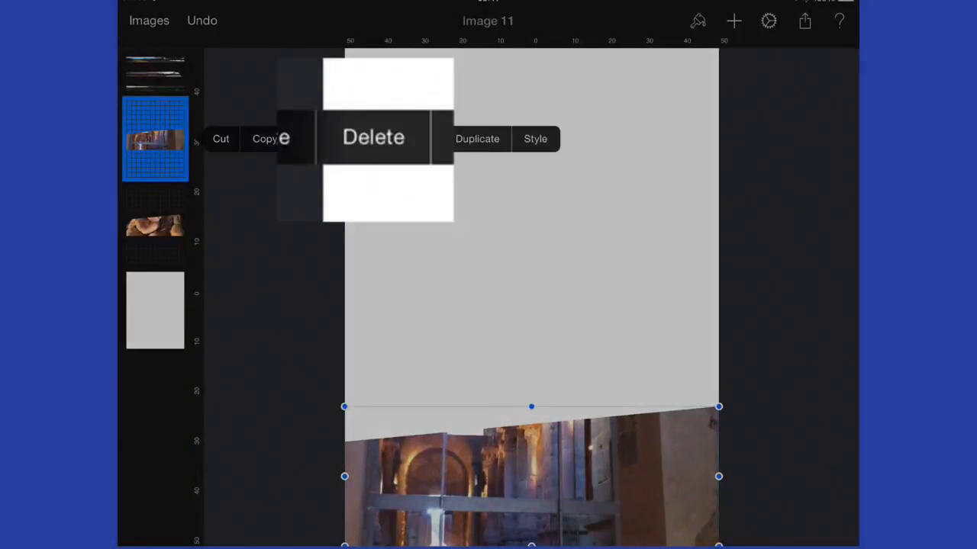
# Delete the interior strip layer and show the hidden stone wall strip again.
pyautogui.click(372, 137)
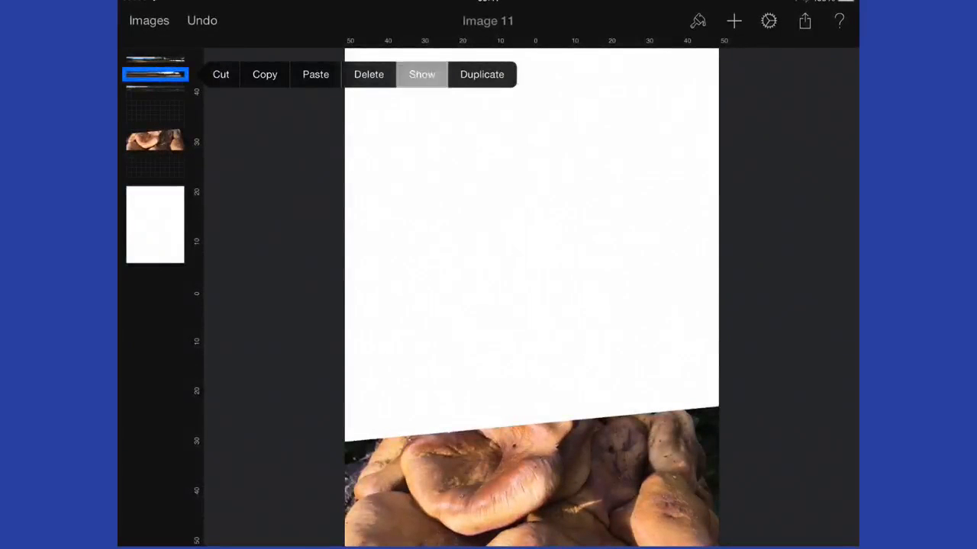
pyautogui.click(421, 73)
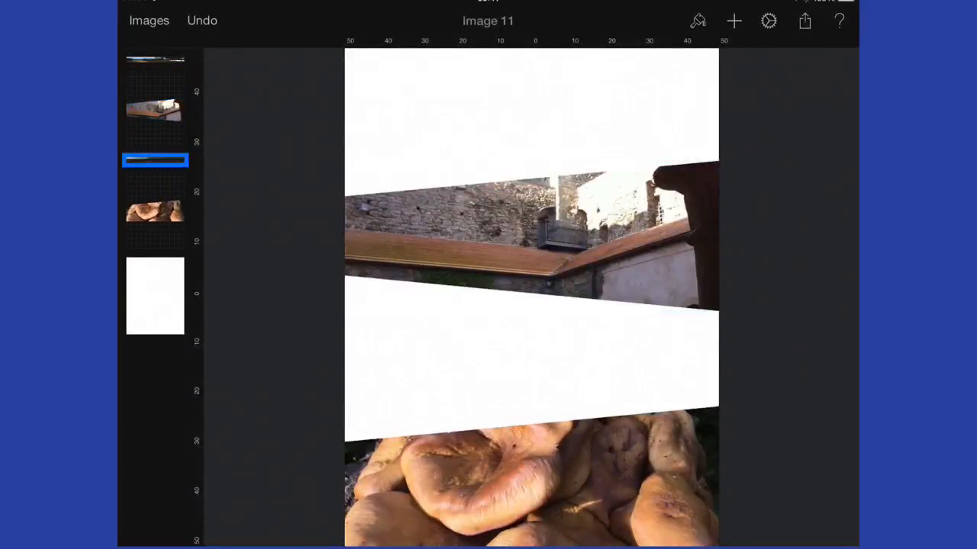